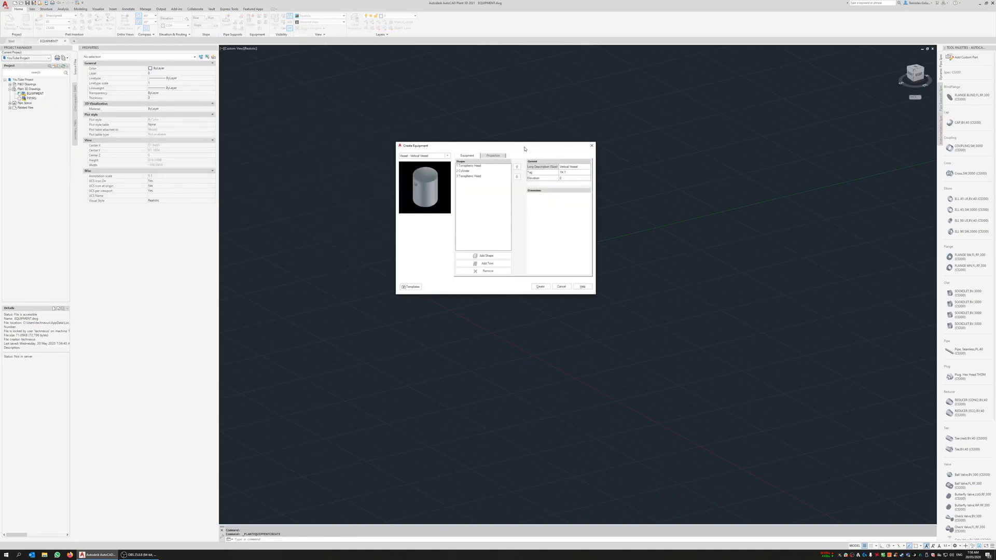
# Create a new Pump > Centrifugal Pump equipment with default dimensions
pyautogui.click(446, 156)
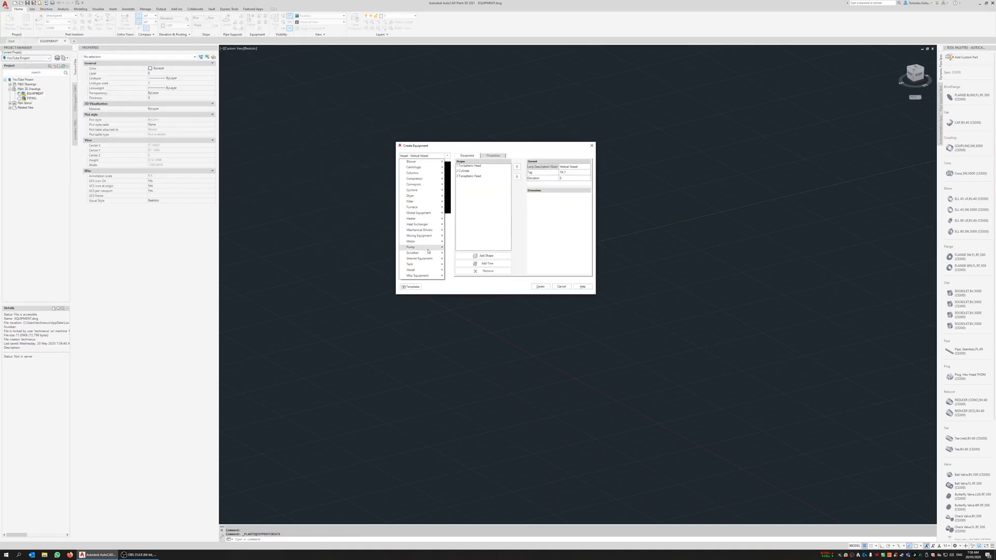
pyautogui.click(408, 247)
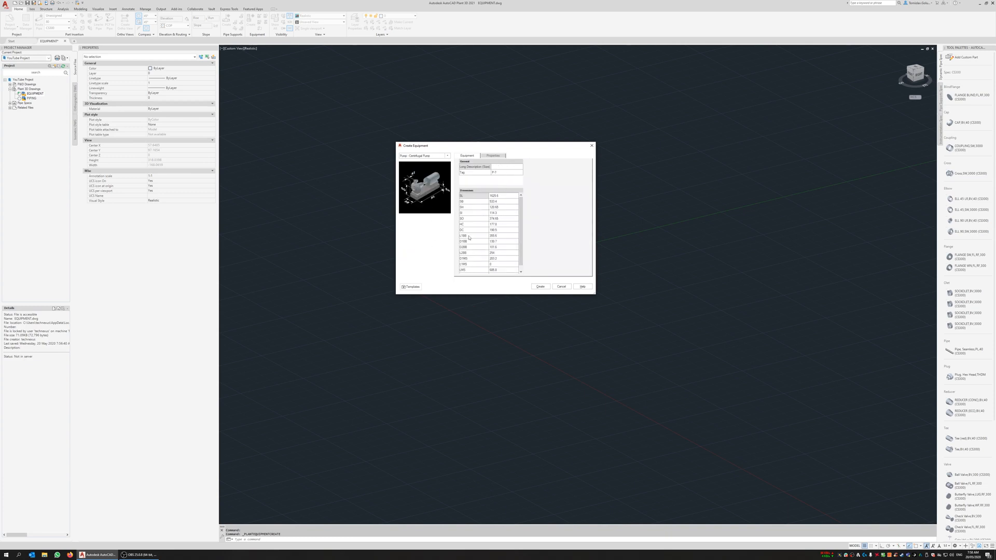
pyautogui.click(539, 287)
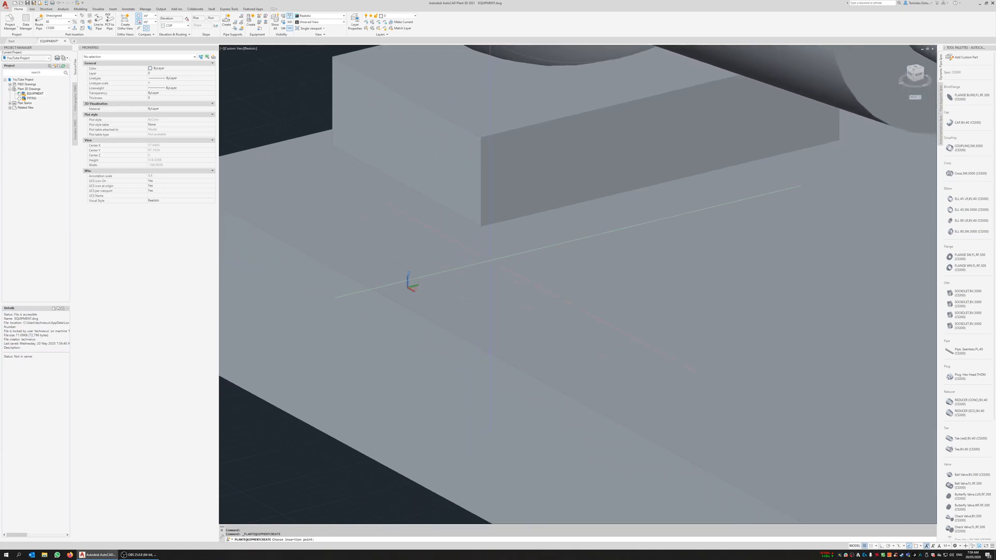
# Place the centrifugal pump at a point in the 3D model
pyautogui.click(411, 289)
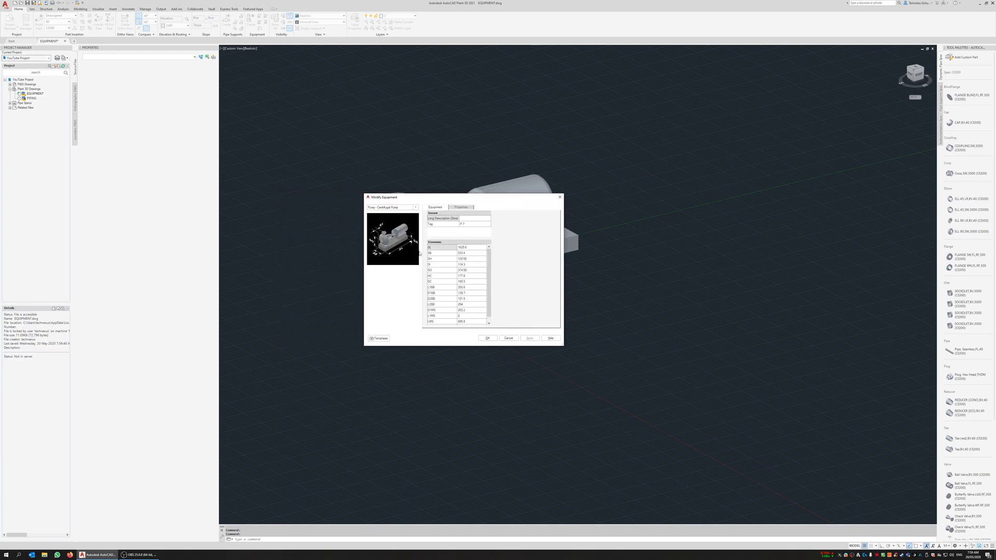
# Lengthen the pump's base in the Dimensions table, apply it, and select the pump
pyautogui.click(468, 247)
pyautogui.write('2000')
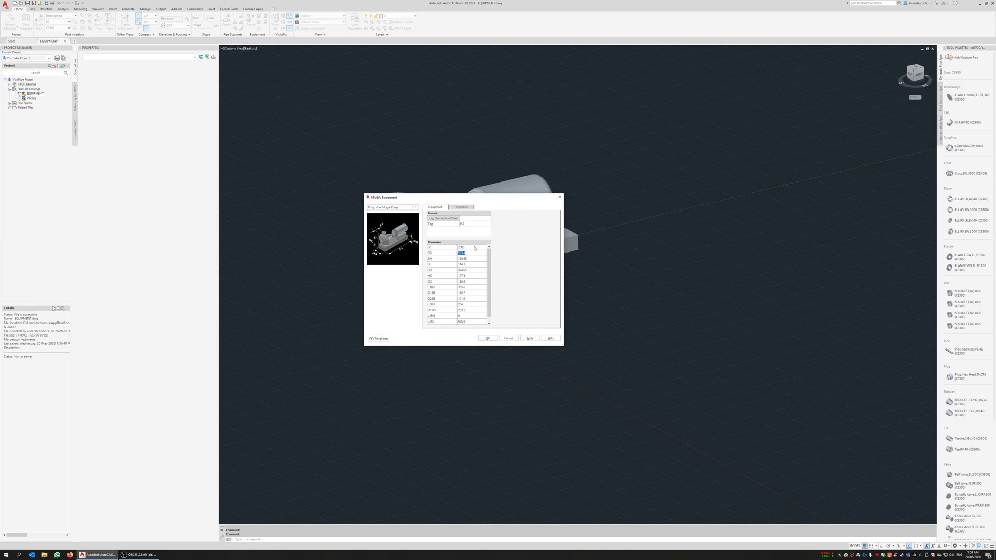
pyautogui.click(487, 338)
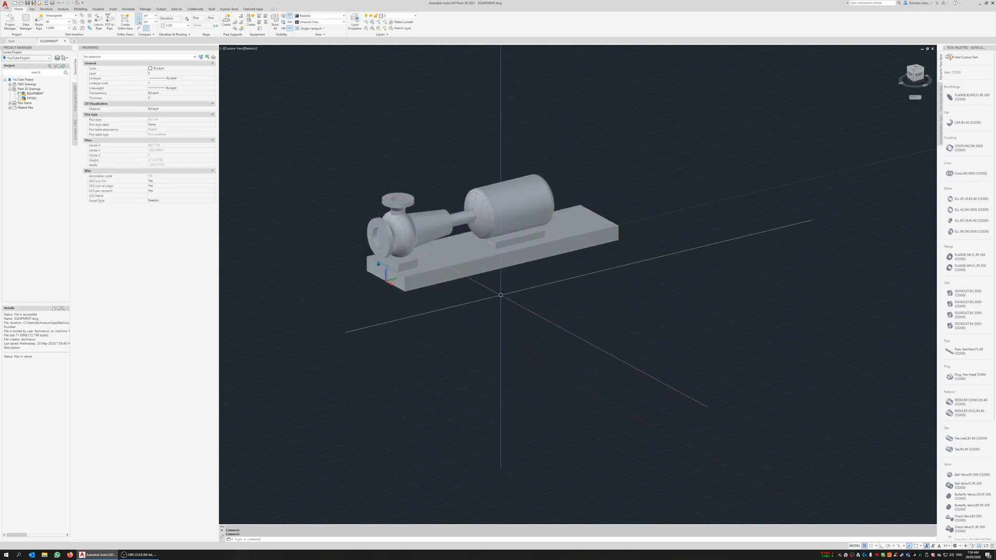
pyautogui.click(503, 216)
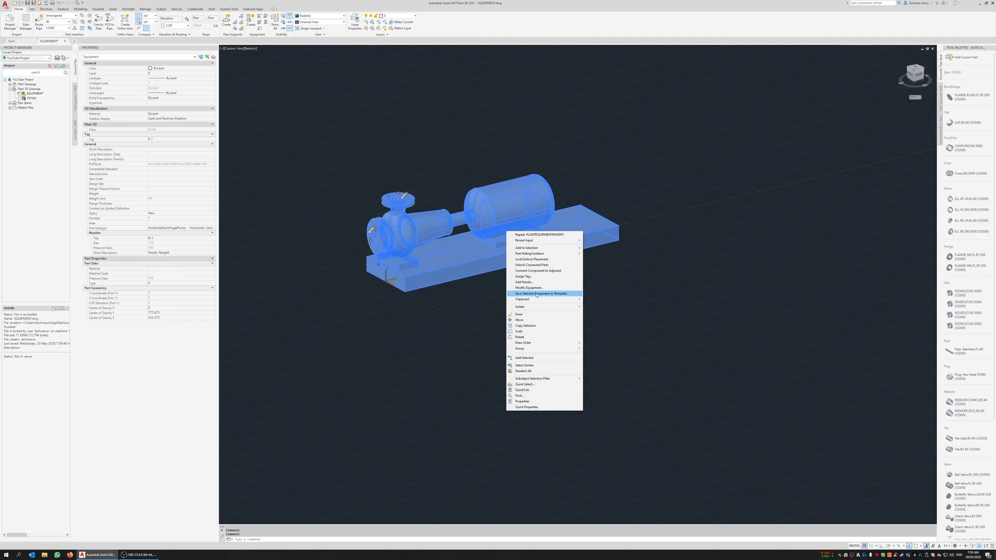
# Save the pump's current Modify Equipment settings as a template on the Desktop
pyautogui.click(528, 288)
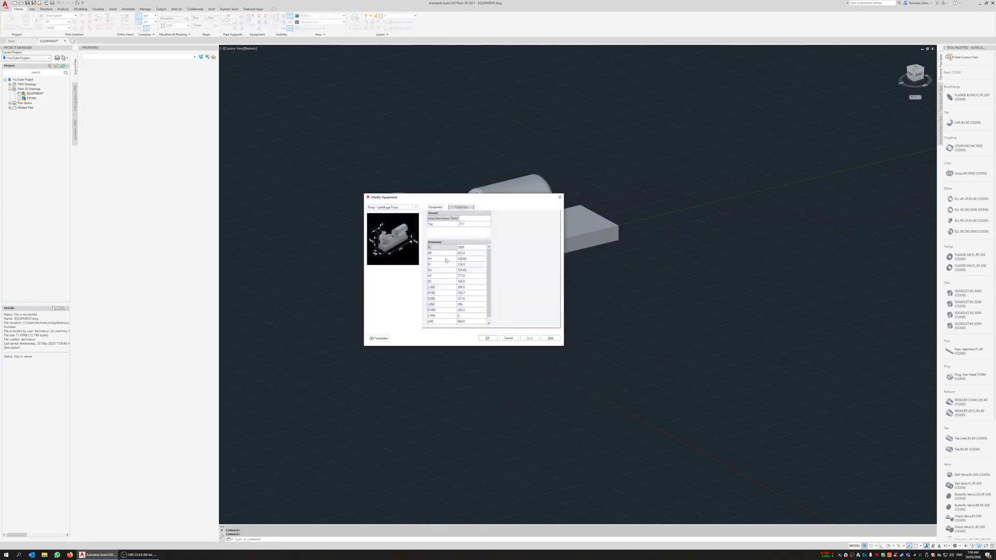
pyautogui.click(377, 338)
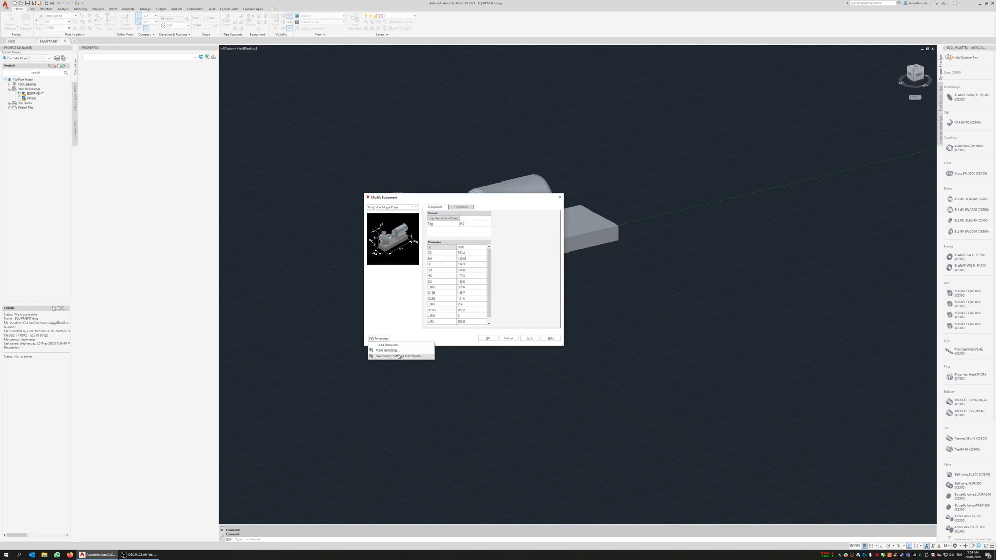
pyautogui.click(398, 355)
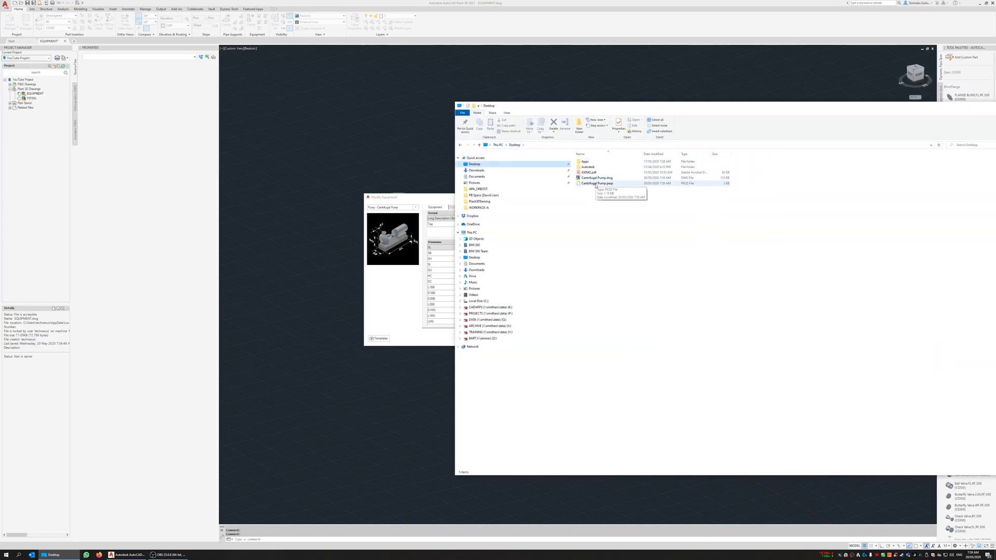
# Close the Desktop File Explorer window and dismiss the Modify Equipment dialog
pyautogui.click(598, 183)
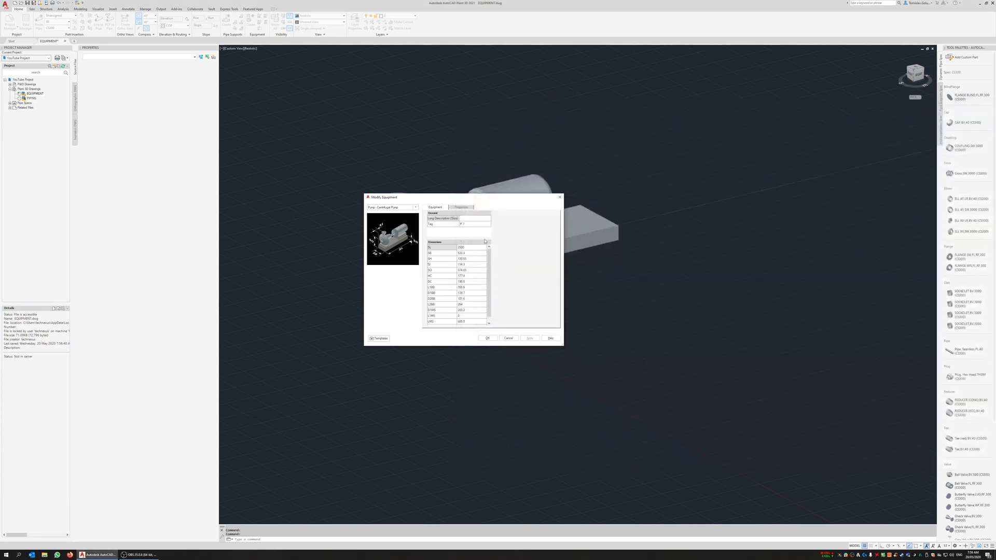
pyautogui.click(487, 338)
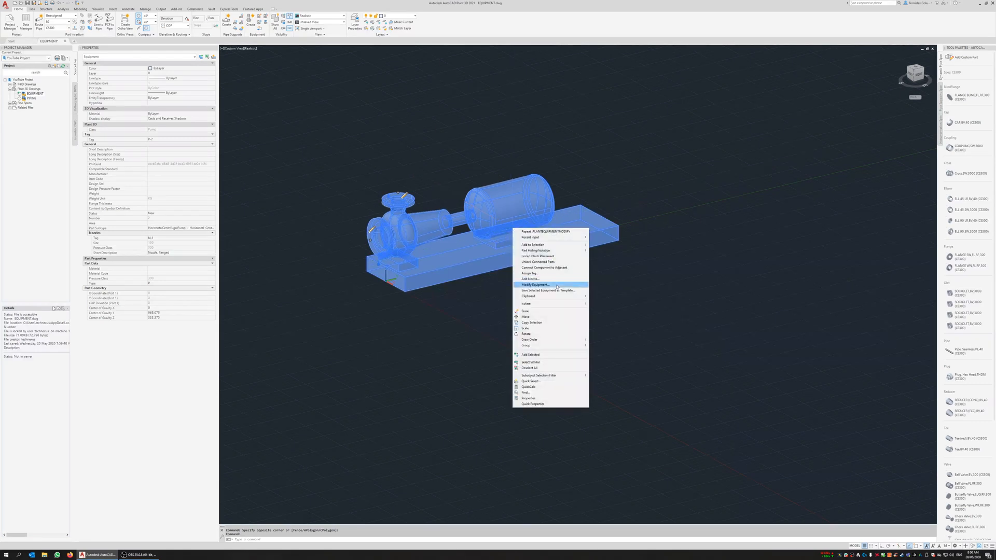
# Save the selected pump as a second template on the Desktop and verify both files there
pyautogui.click(547, 290)
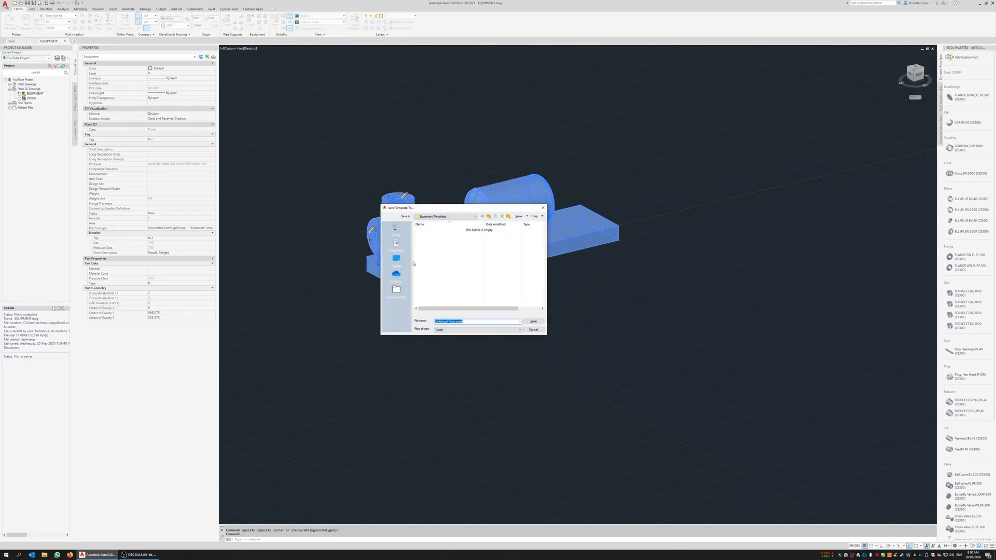
pyautogui.click(395, 243)
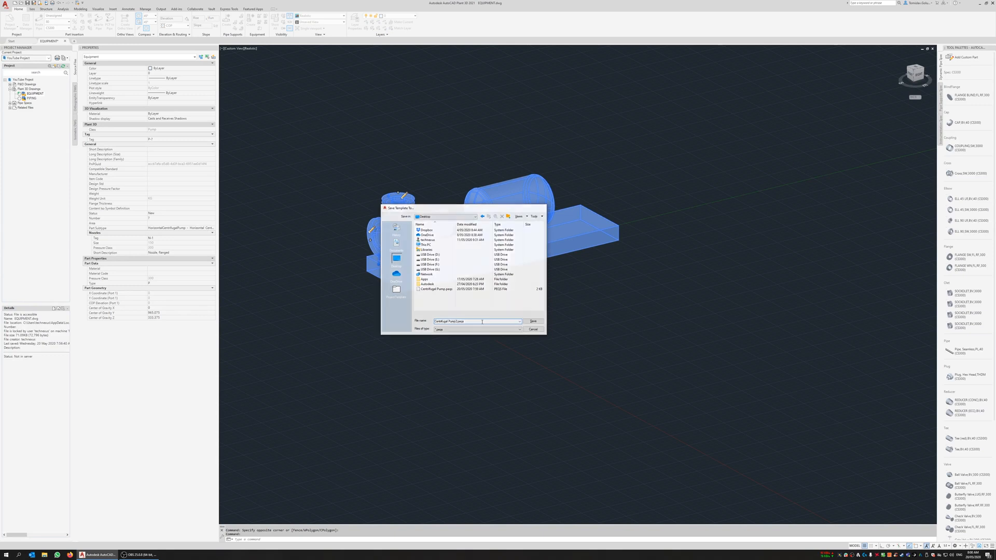
pyautogui.click(534, 322)
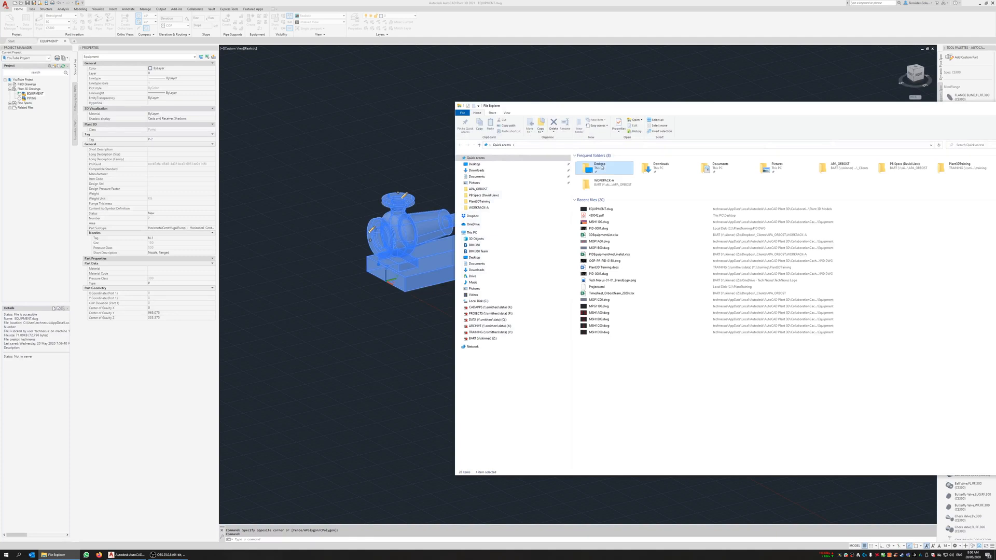
pyautogui.doubleClick(602, 166)
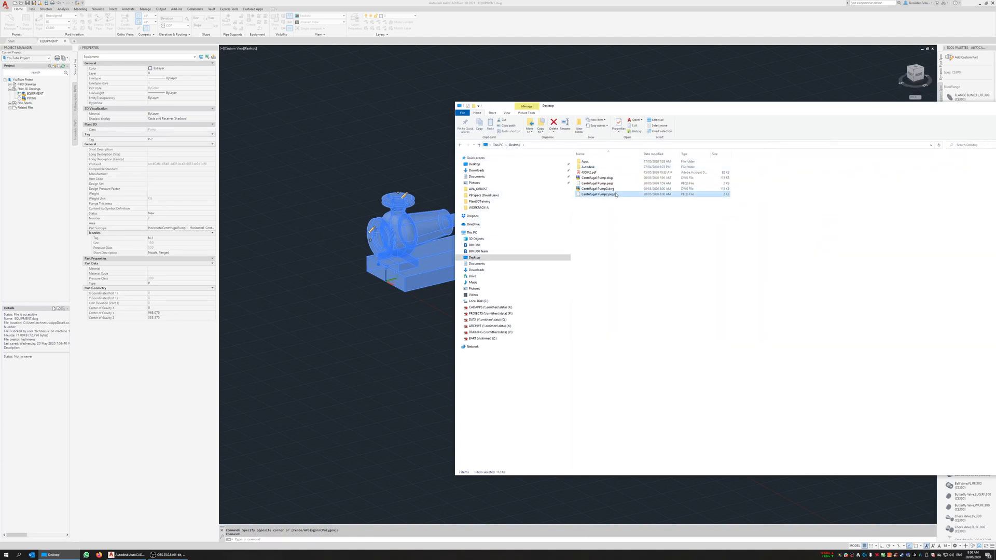
pyautogui.click(599, 187)
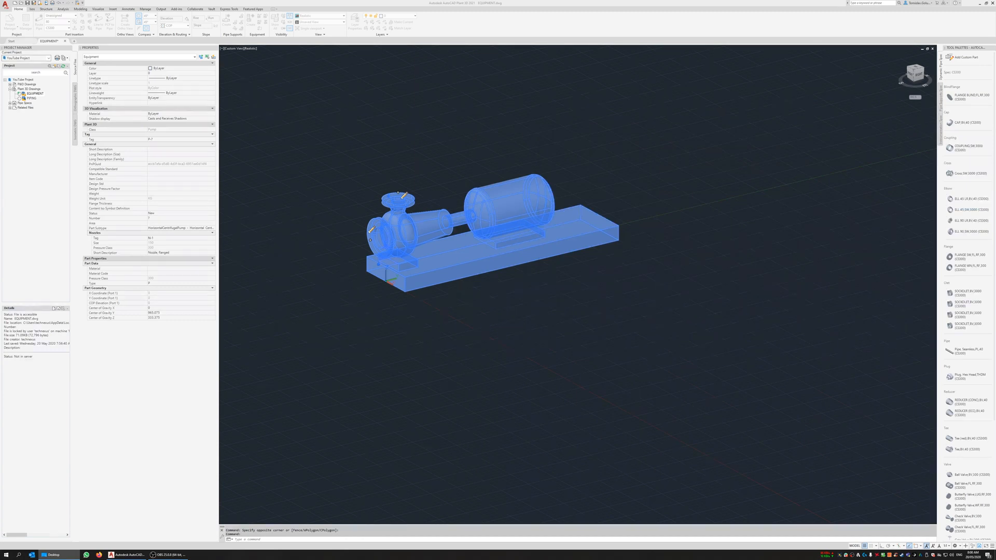
pyautogui.moveTo(338, 218)
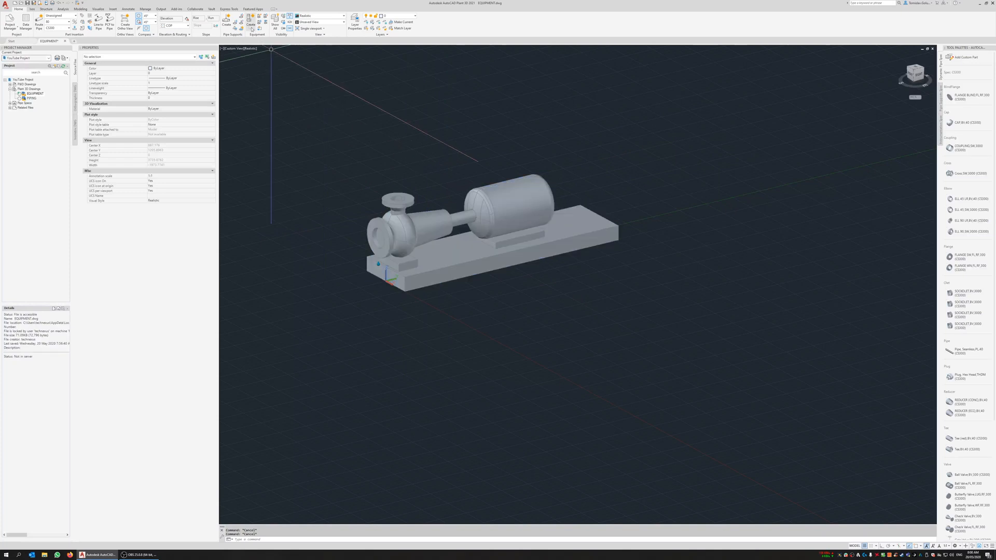
pyautogui.moveTo(249, 25)
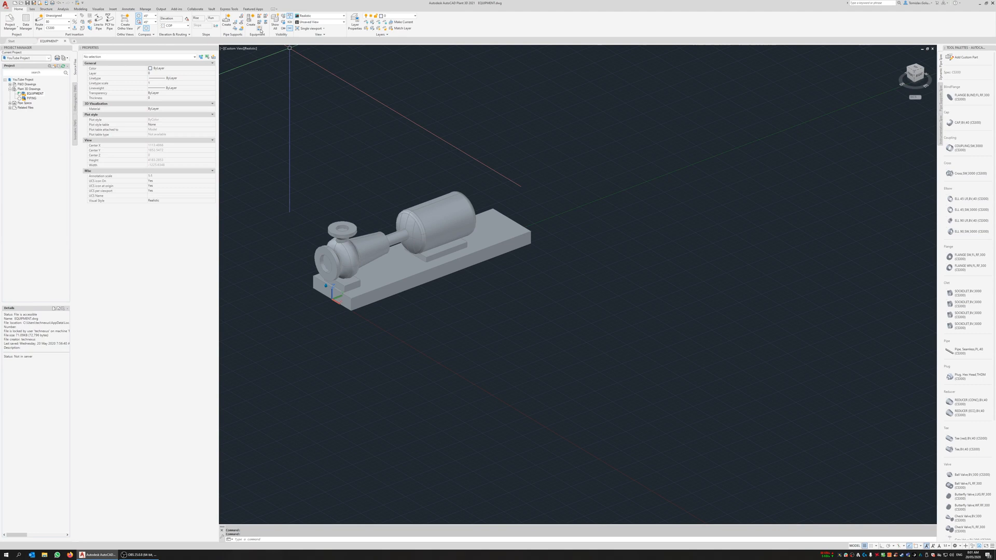
pyautogui.moveTo(262, 25)
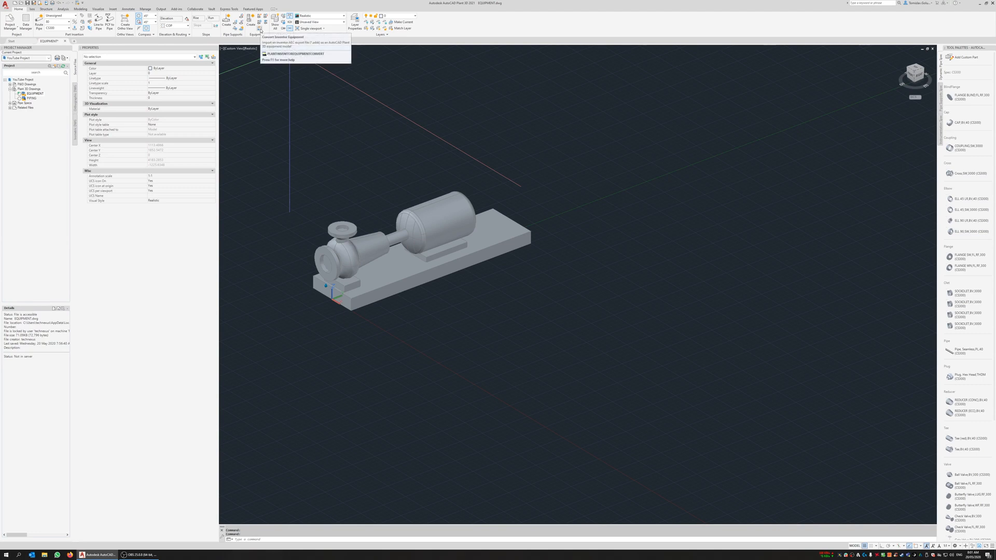